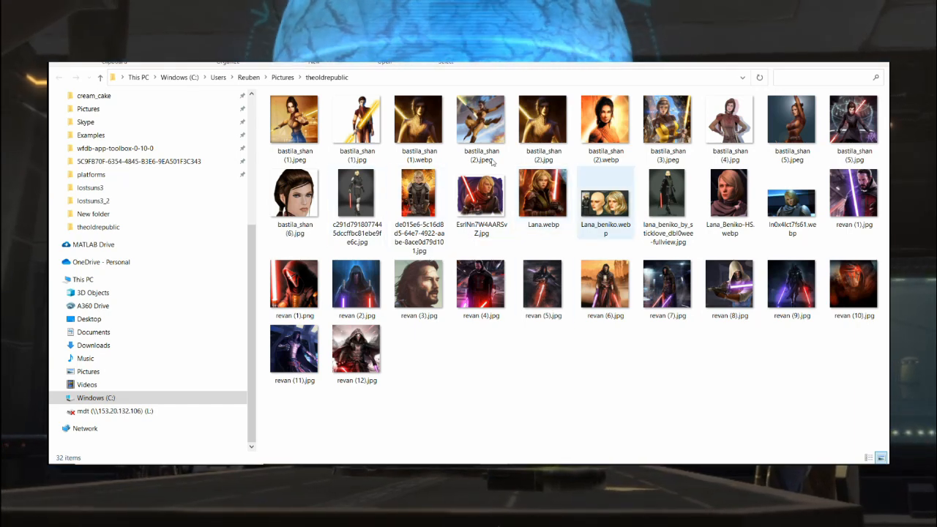
- Rename a selected character photo, adding '_ba' toward its character name
click(792, 202)
text(lana)
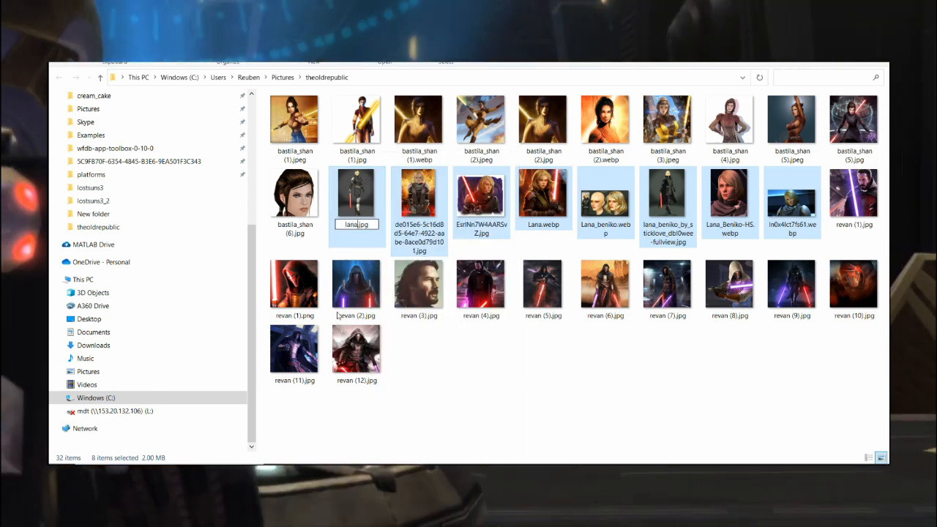
text(_ba)
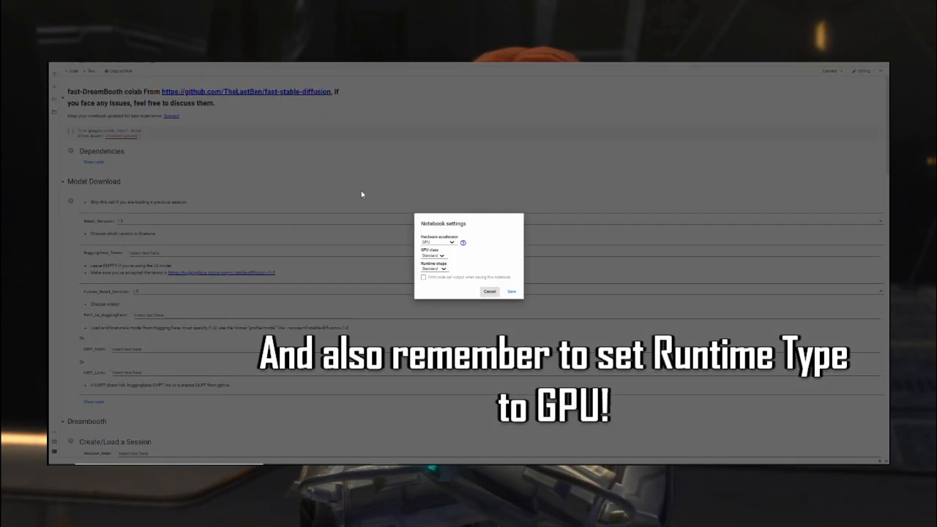
- Save the GPU runtime type and choose the Stable Diffusion model version to download
click(73, 71)
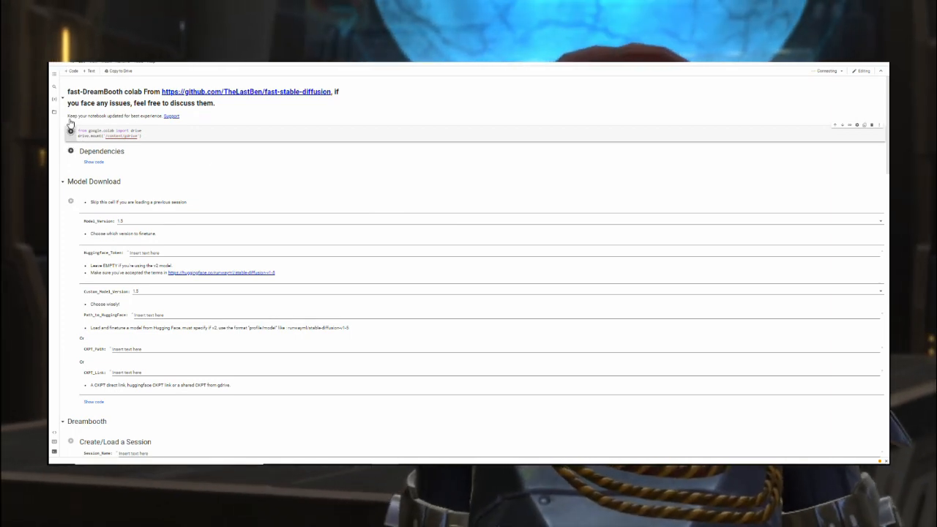
scroll(down, 3)
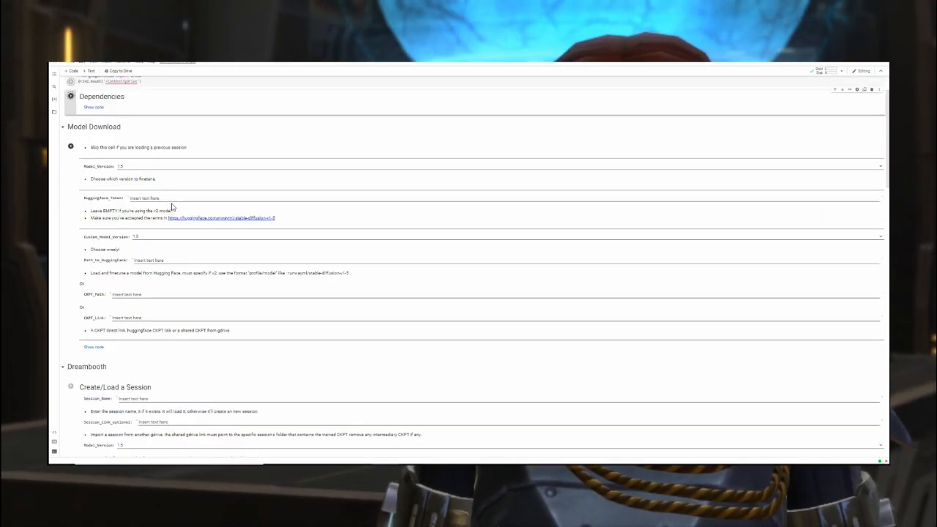
scroll(up, 3)
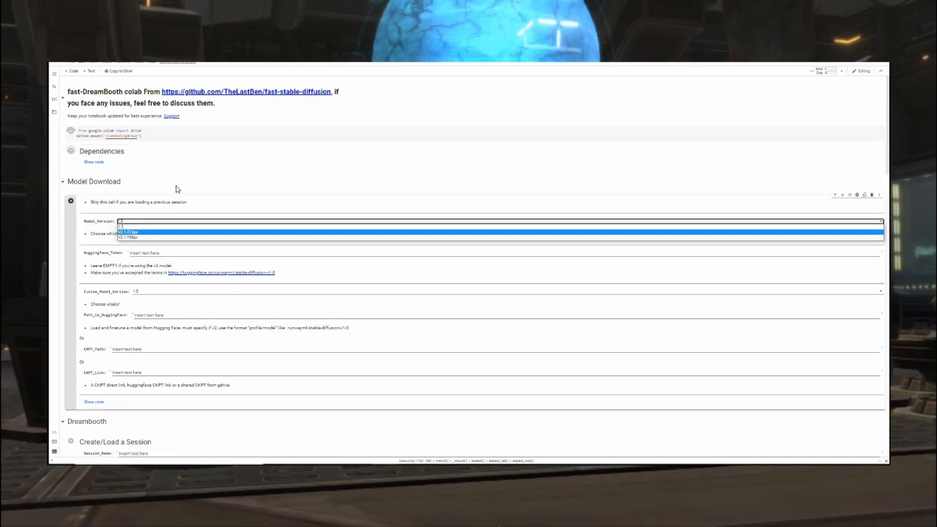
click(129, 231)
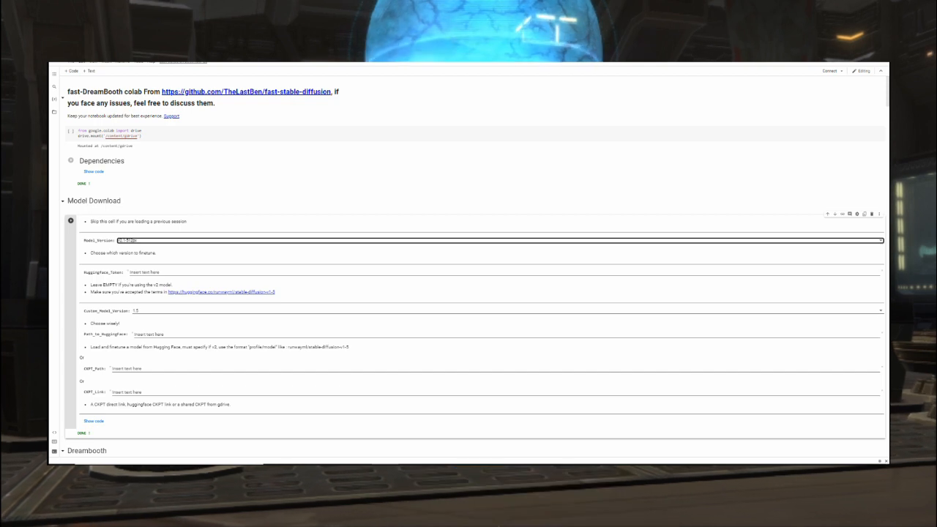
scroll(down, 3)
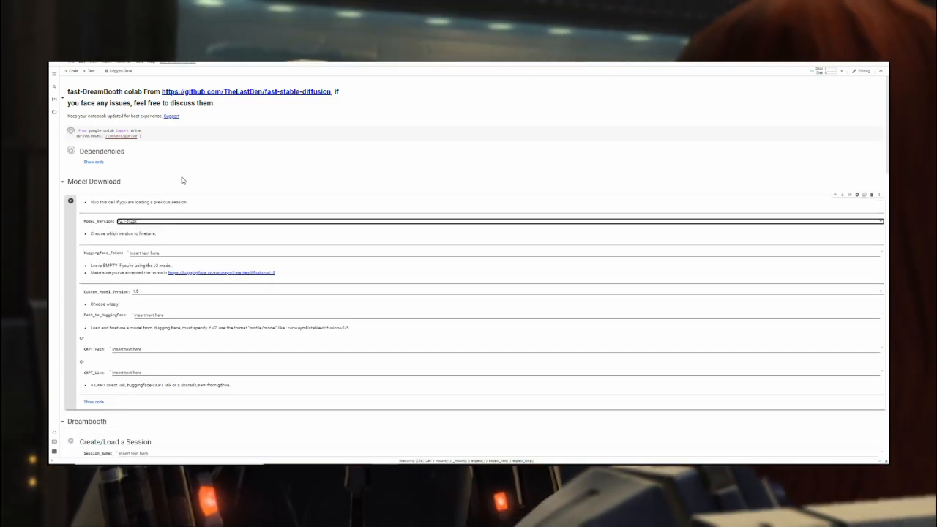
scroll(down, 3)
text(theoldrepublic)
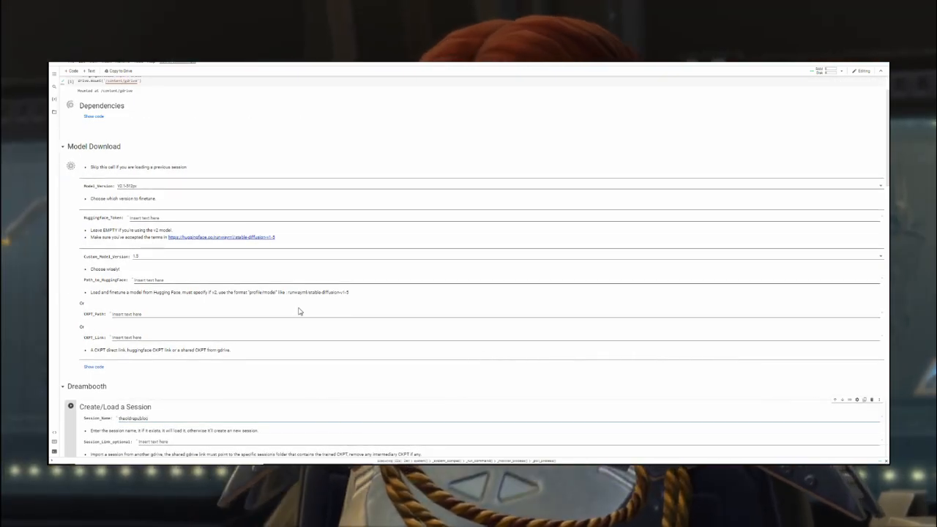
- Scroll to the session and instance-images cells after the session is created
scroll(down, 3)
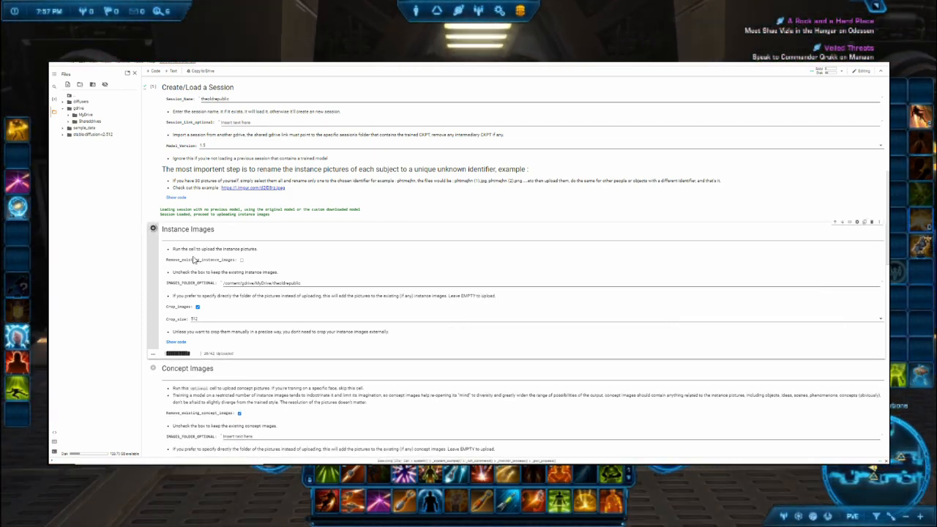
- Scroll through the Start DreamBooth training settings down to the test cell's code
scroll(down, 3)
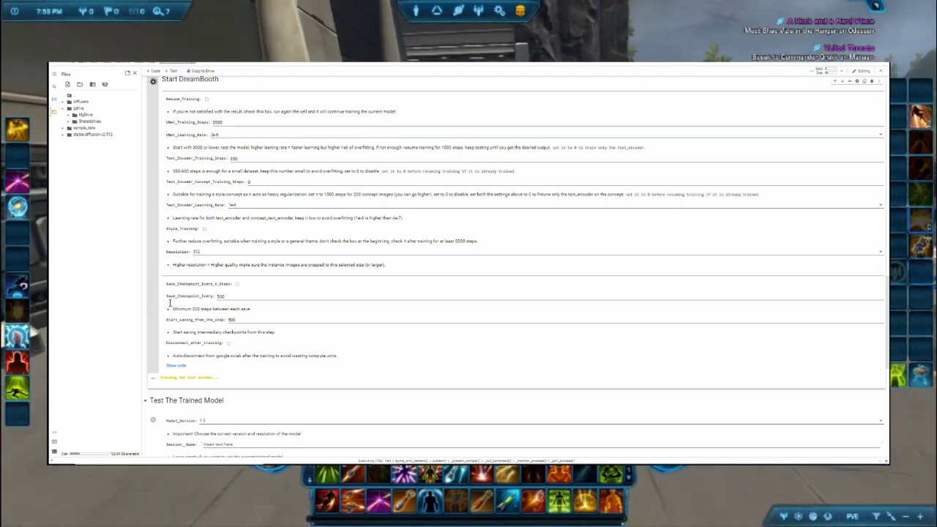
scroll(down, 3)
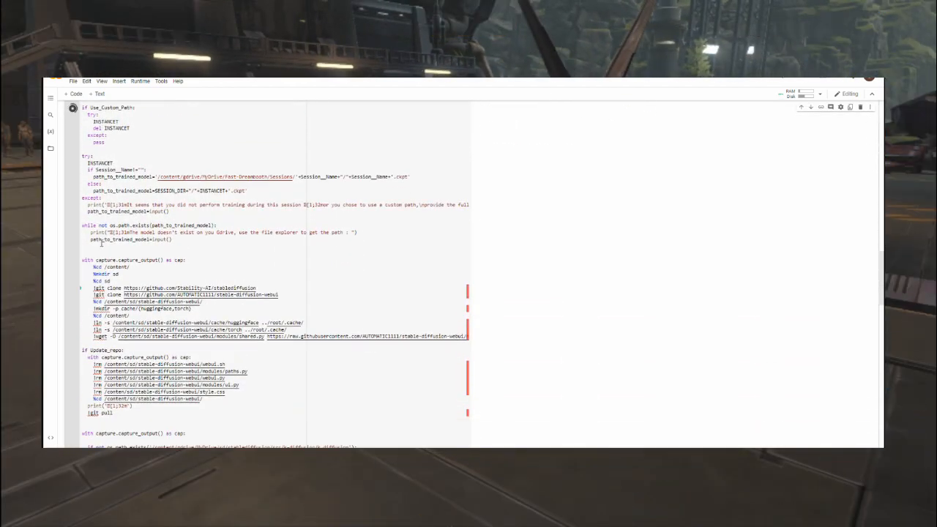
- Scroll within the test cell's code around the /content/sd/ web UI path
scroll(down, 3)
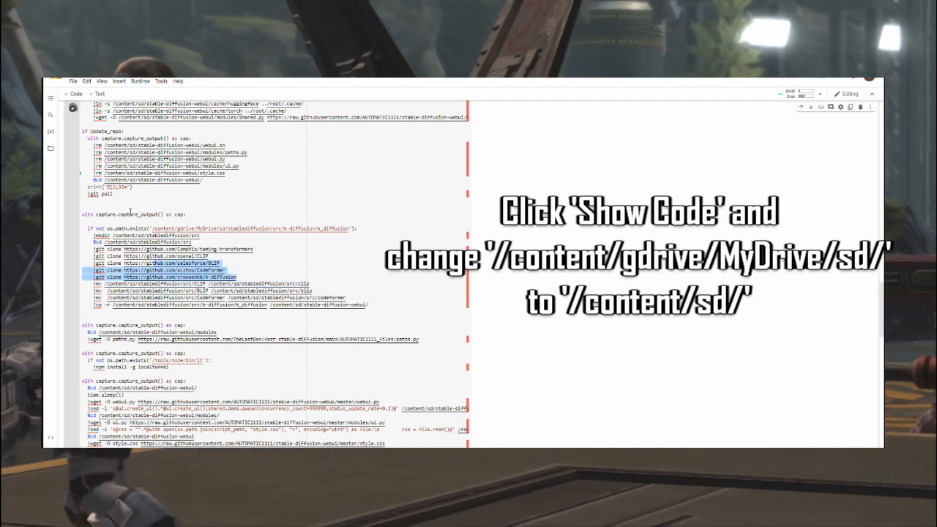
scroll(up, 3)
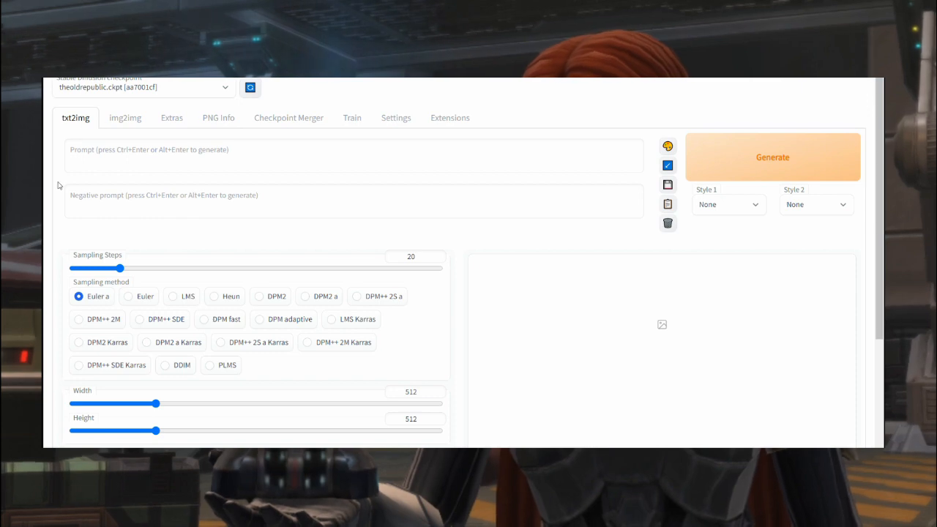
mouse_move(105, 245)
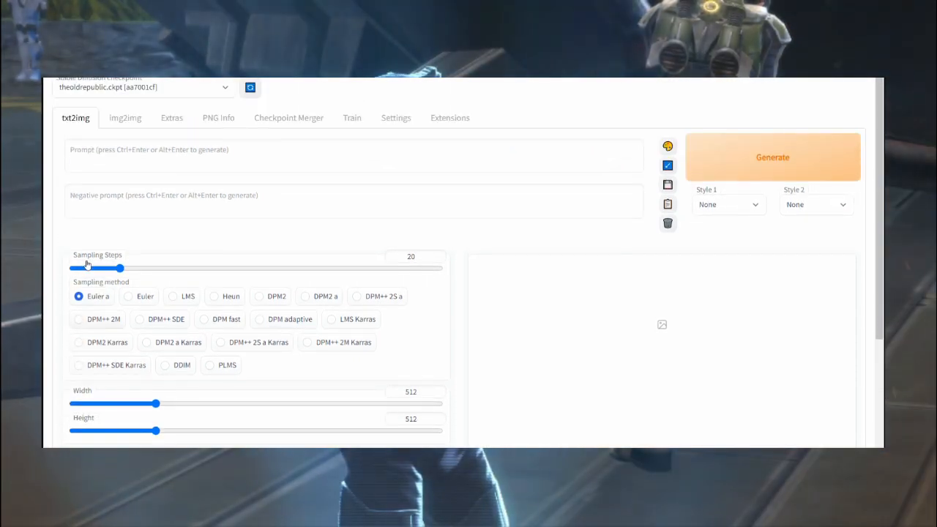
- Raise the txt2img batch size to 4 and enable Restore faces
scroll(down, 3)
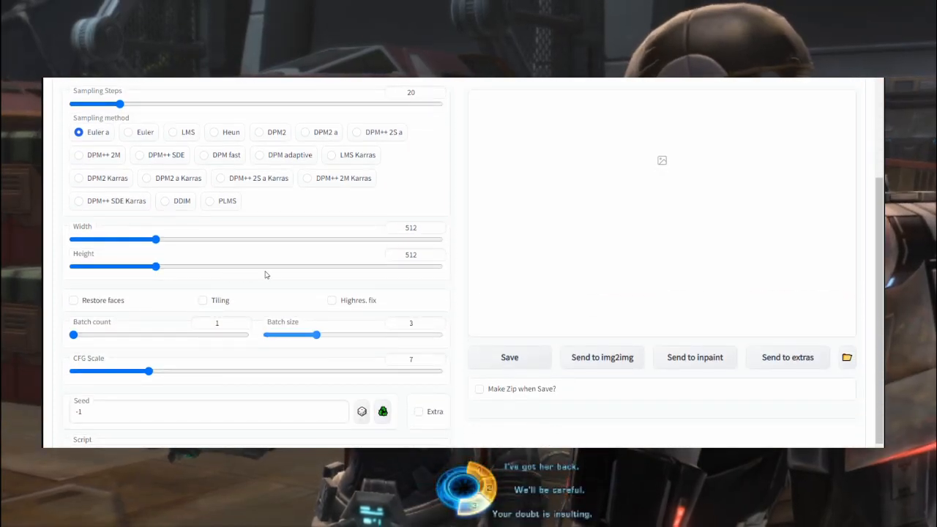
drag(296, 333, 337, 334)
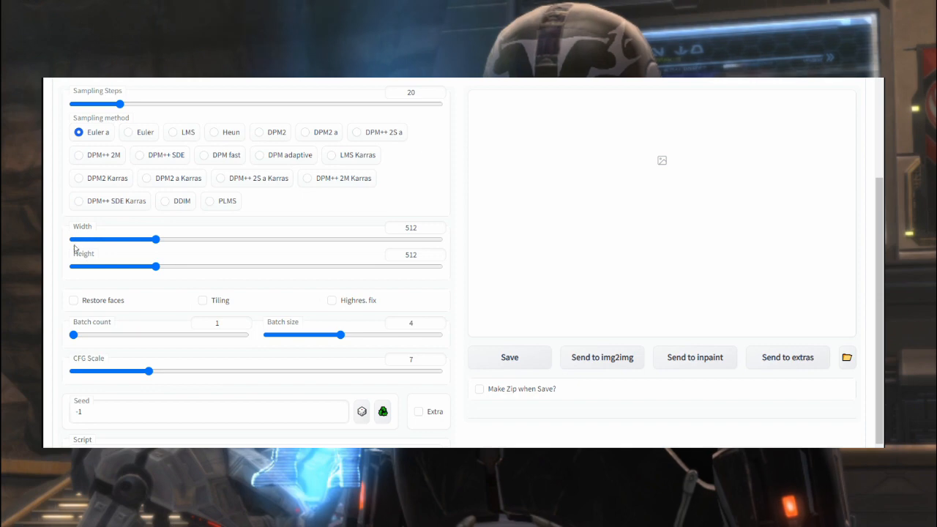
click(74, 300)
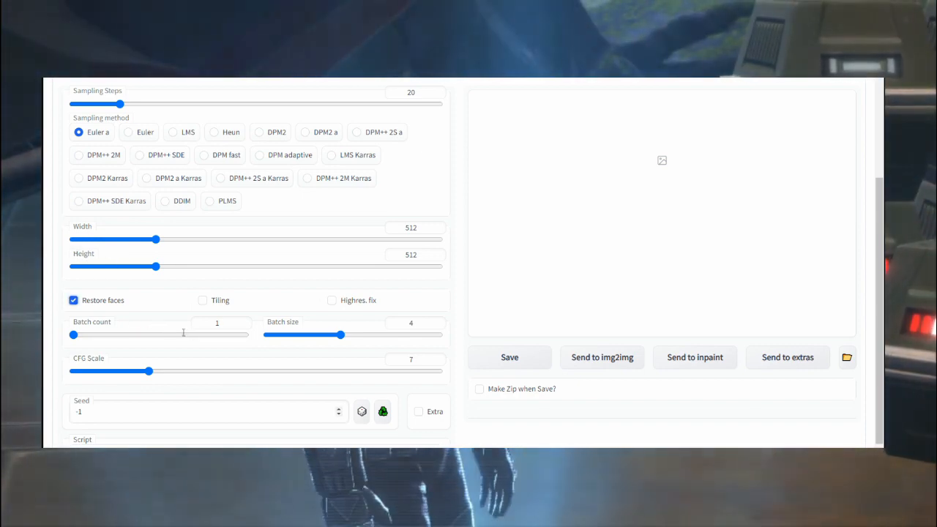
mouse_move(204, 338)
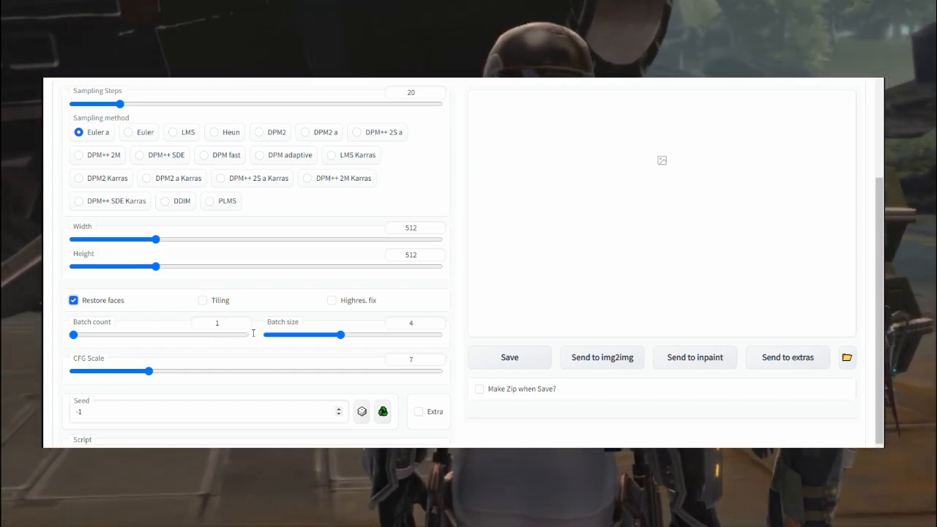
mouse_move(277, 335)
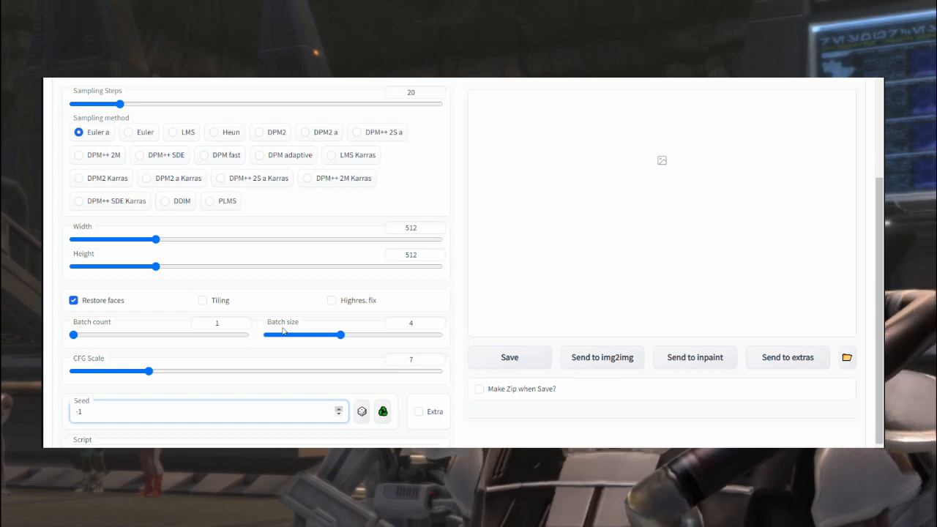
- Generate the four mistletoe-kiss images and view the resulting batch
scroll(up, 3)
text(ba)
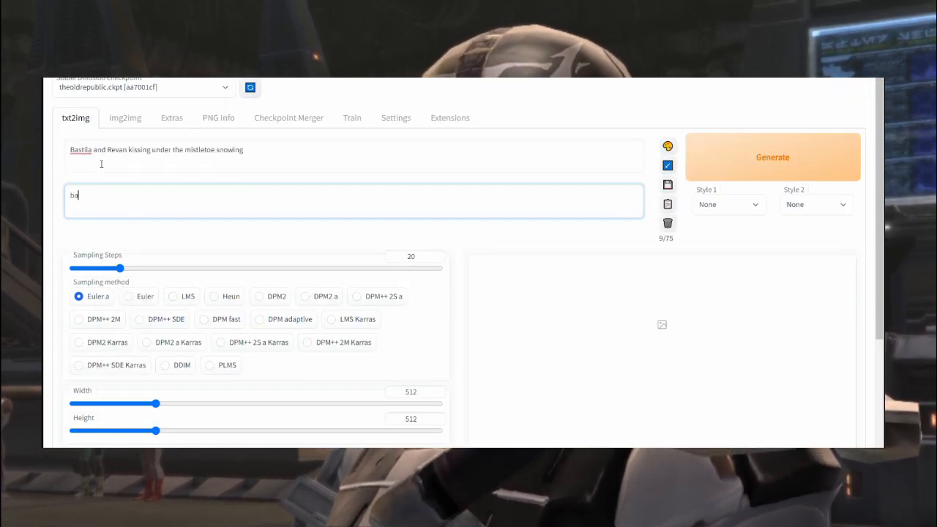
click(773, 157)
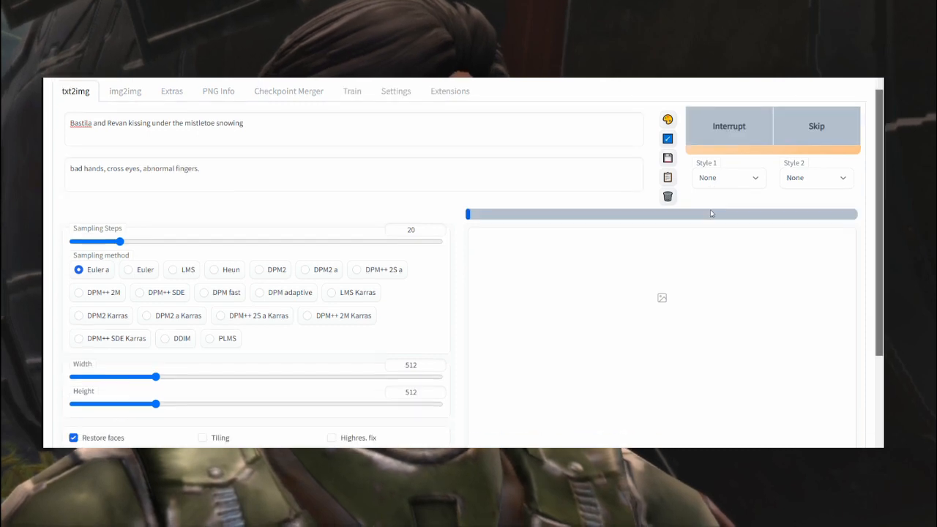
scroll(down, 3)
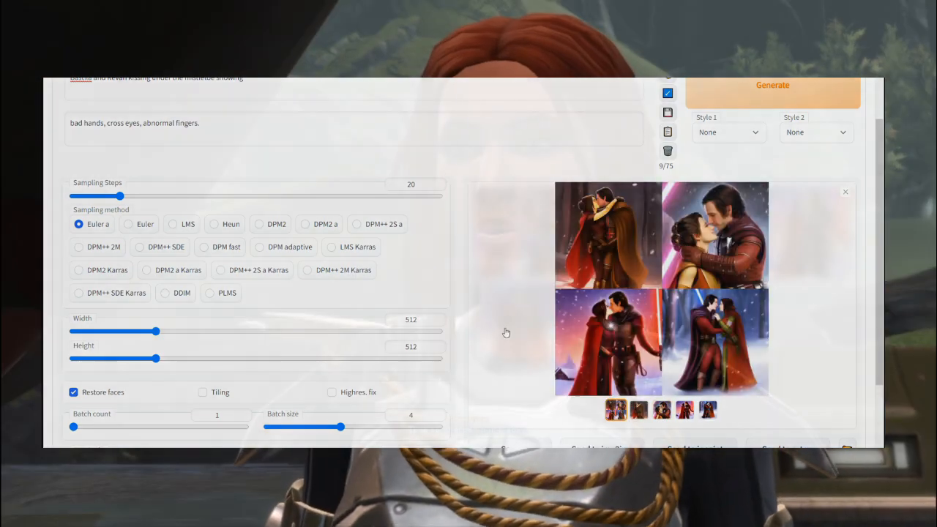
click(845, 192)
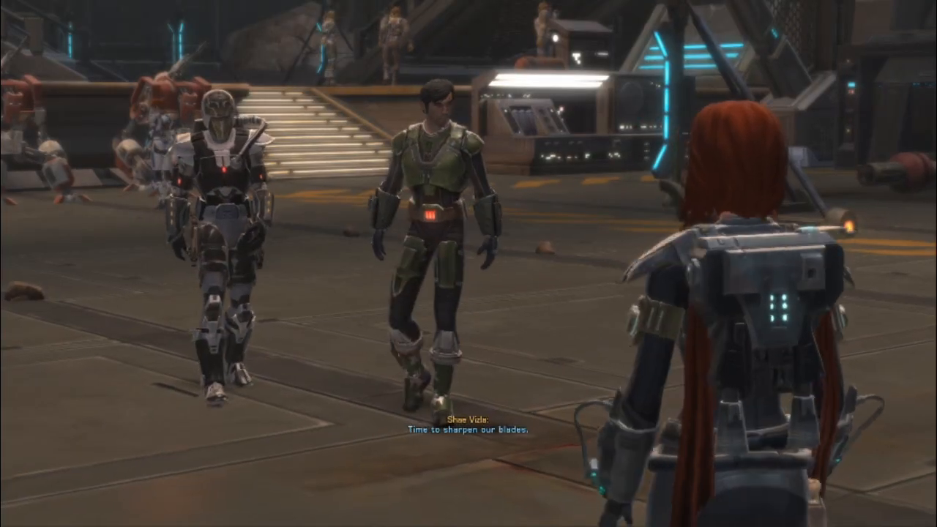